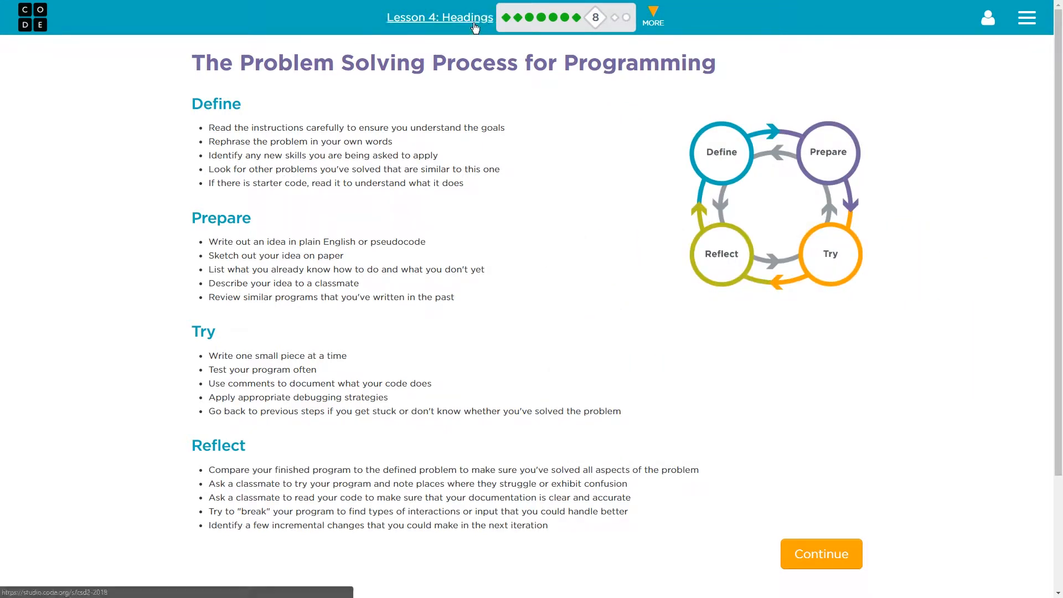
{"action": "mouse_move", "coordinate": [594, 17]}
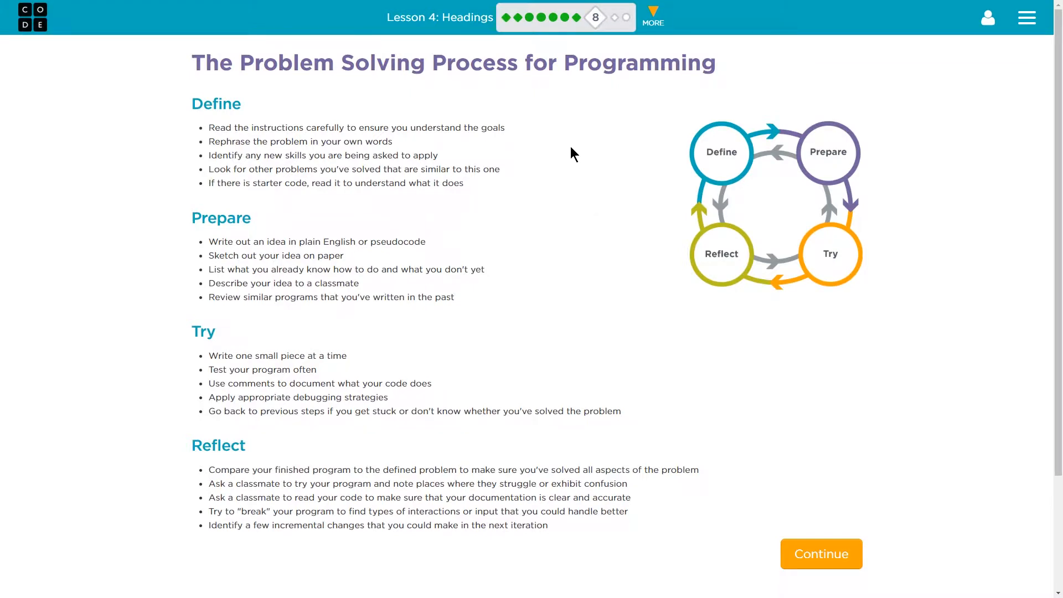
{"action": "mouse_move", "coordinate": [573, 149]}
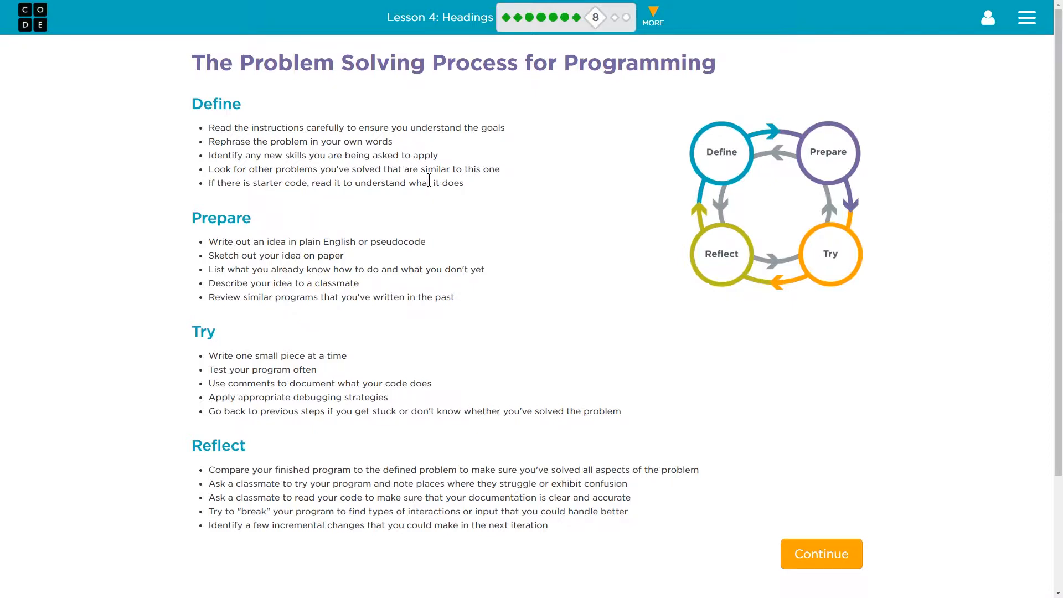
{"action": "mouse_move", "coordinate": [439, 168]}
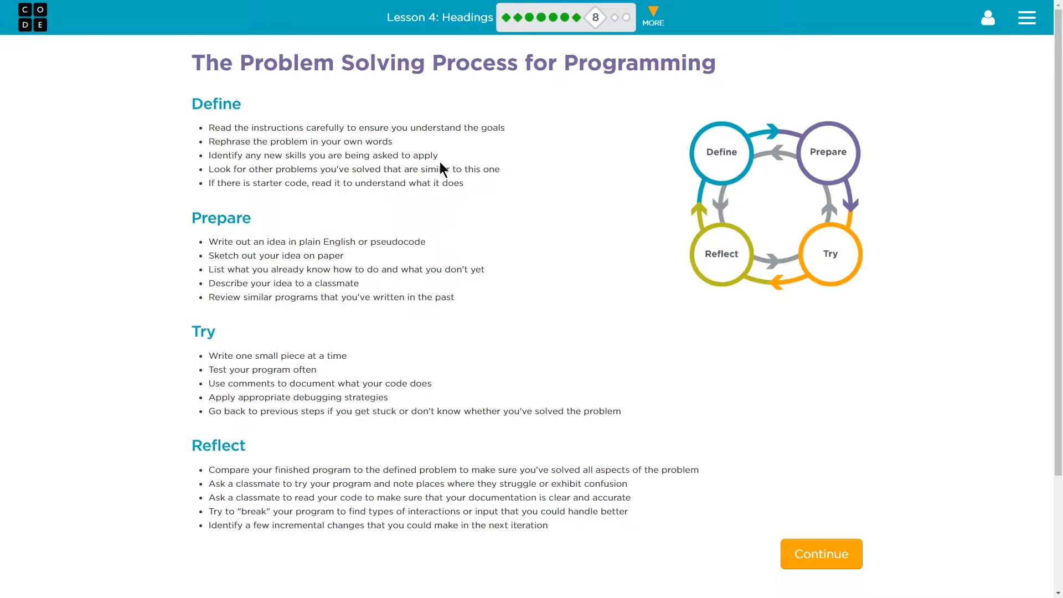
{"action": "mouse_move", "coordinate": [458, 183]}
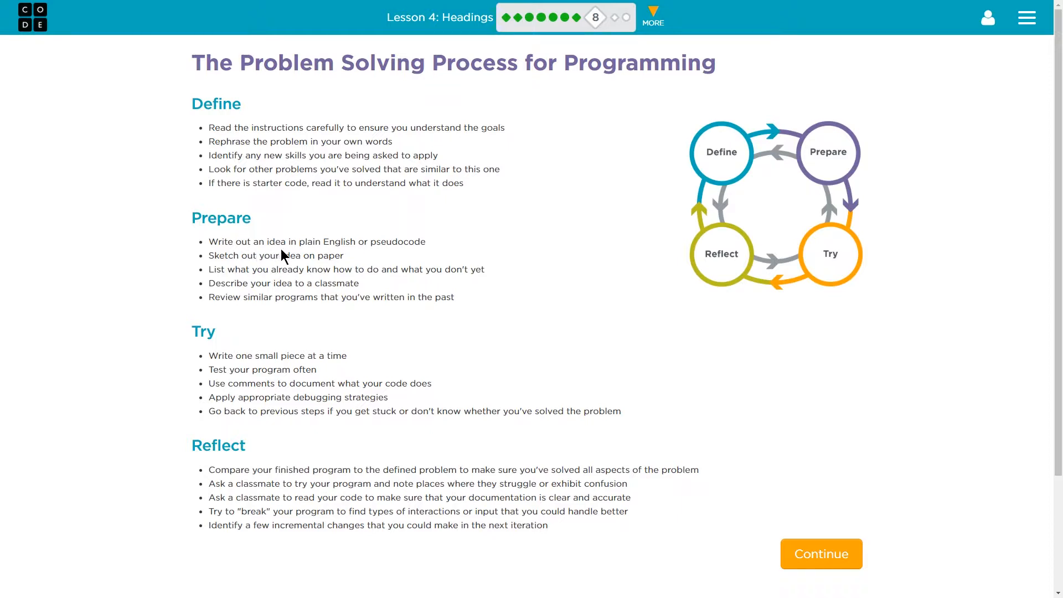
{"action": "mouse_move", "coordinate": [292, 254]}
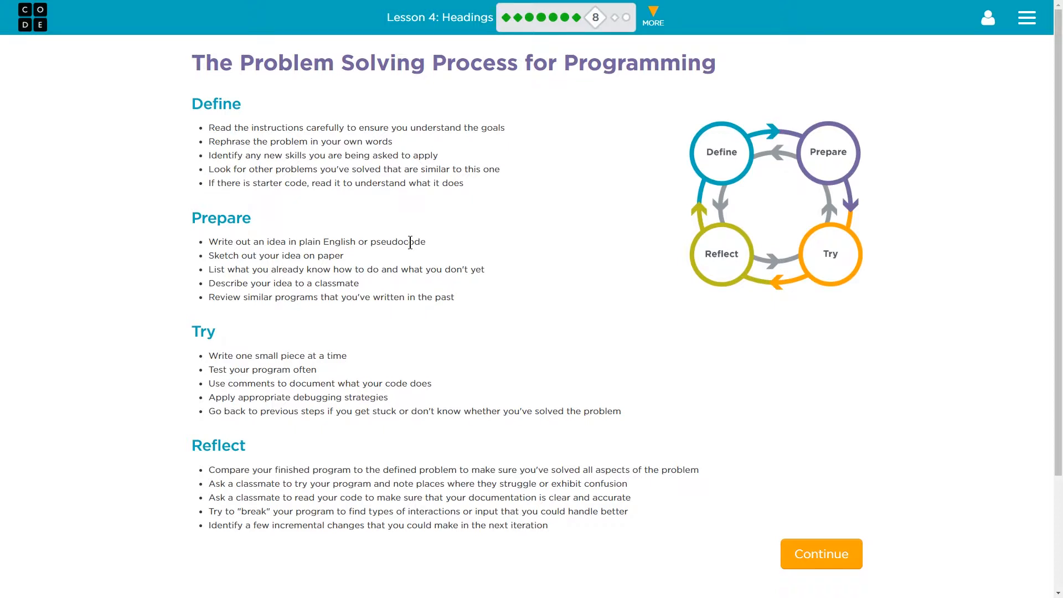
{"action": "mouse_move", "coordinate": [323, 259]}
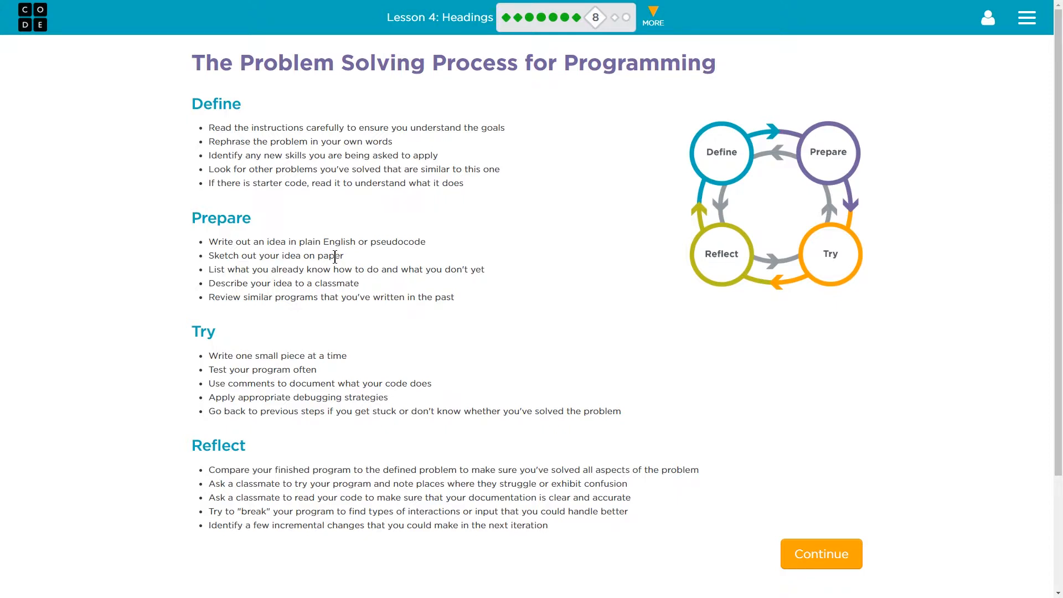
{"action": "mouse_move", "coordinate": [323, 360]}
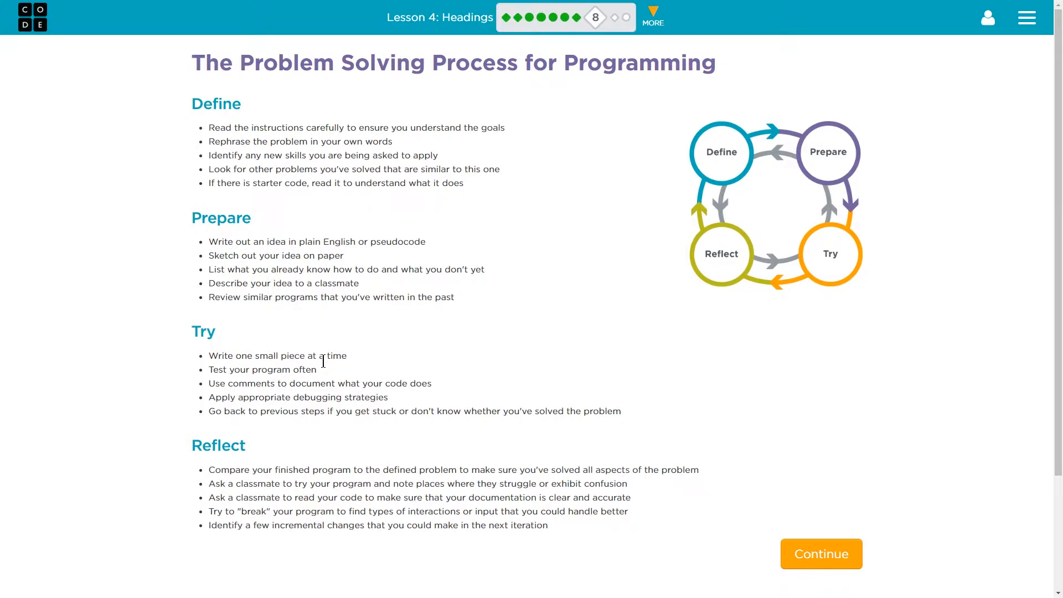
{"action": "mouse_move", "coordinate": [347, 367]}
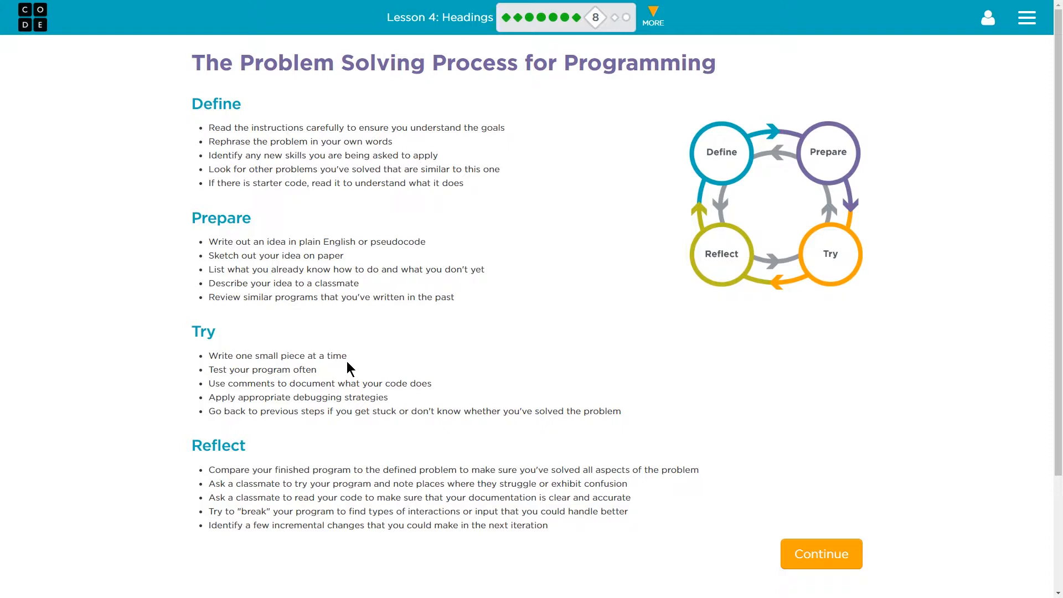
{"action": "mouse_move", "coordinate": [312, 383]}
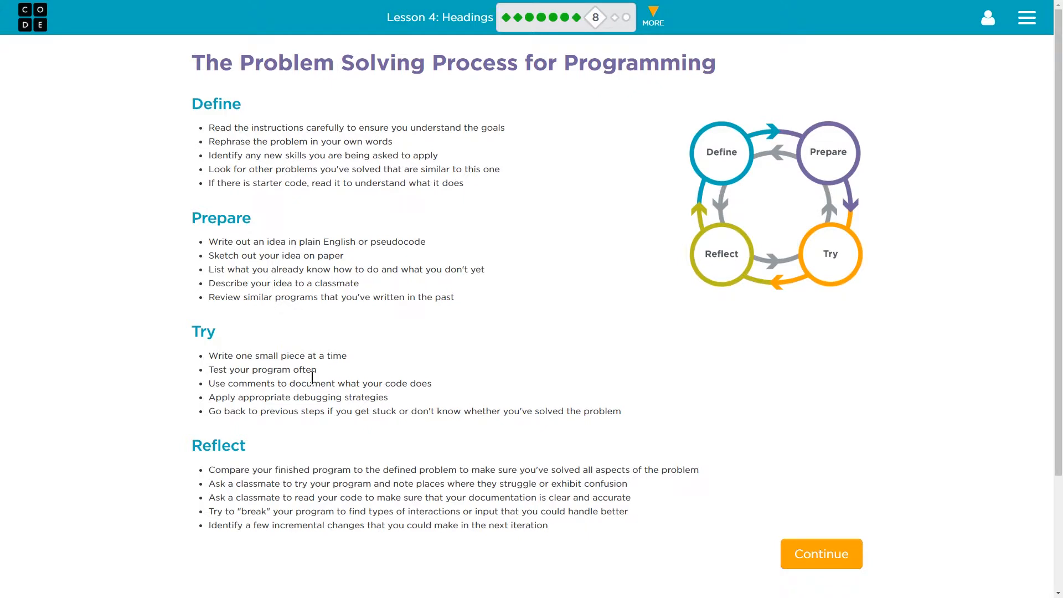
{"action": "mouse_move", "coordinate": [322, 411]}
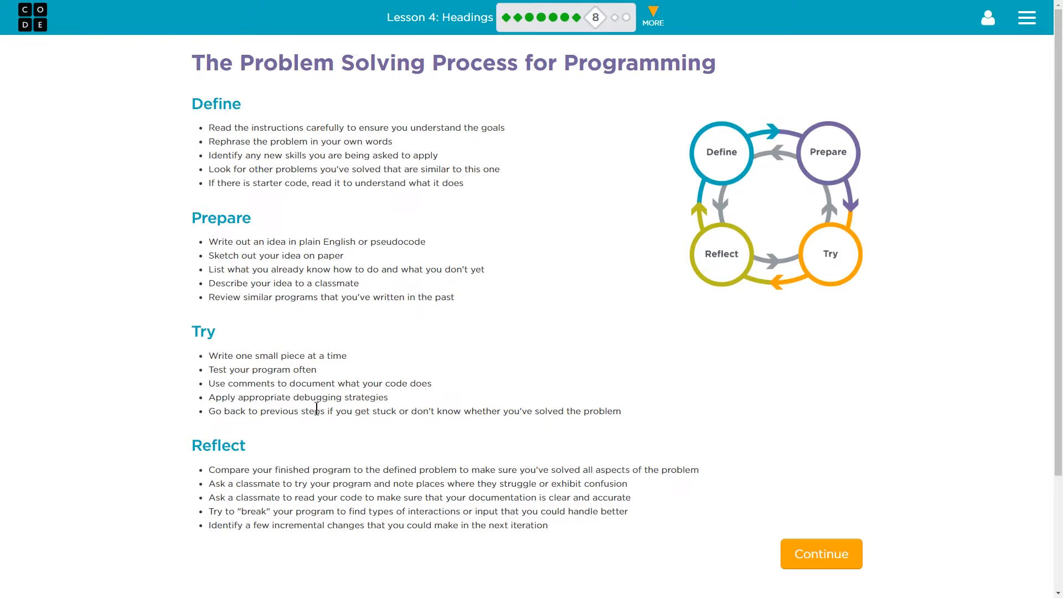
{"action": "mouse_move", "coordinate": [285, 377]}
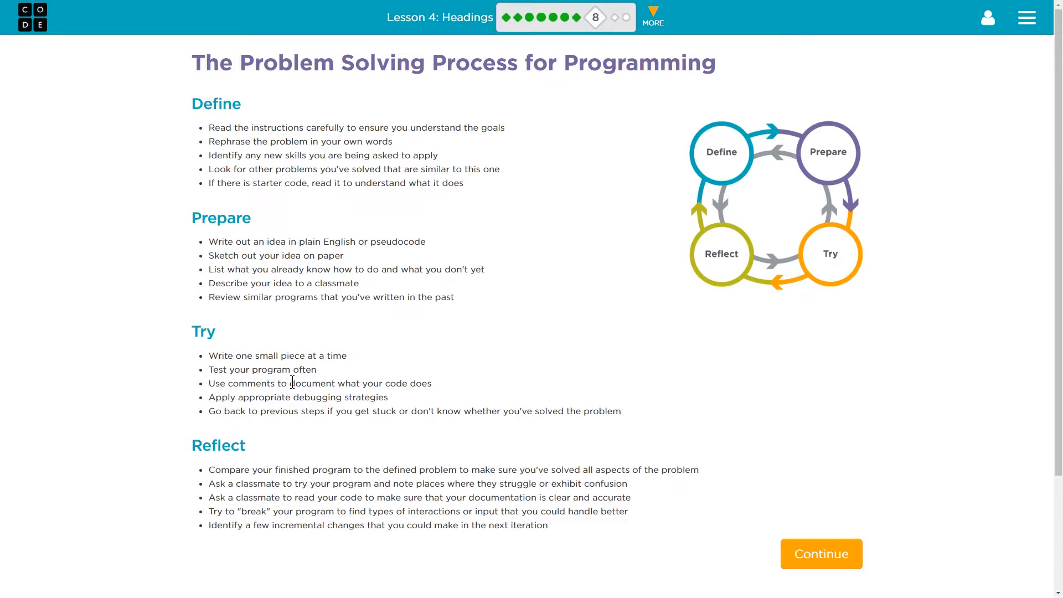
{"action": "mouse_move", "coordinate": [270, 459]}
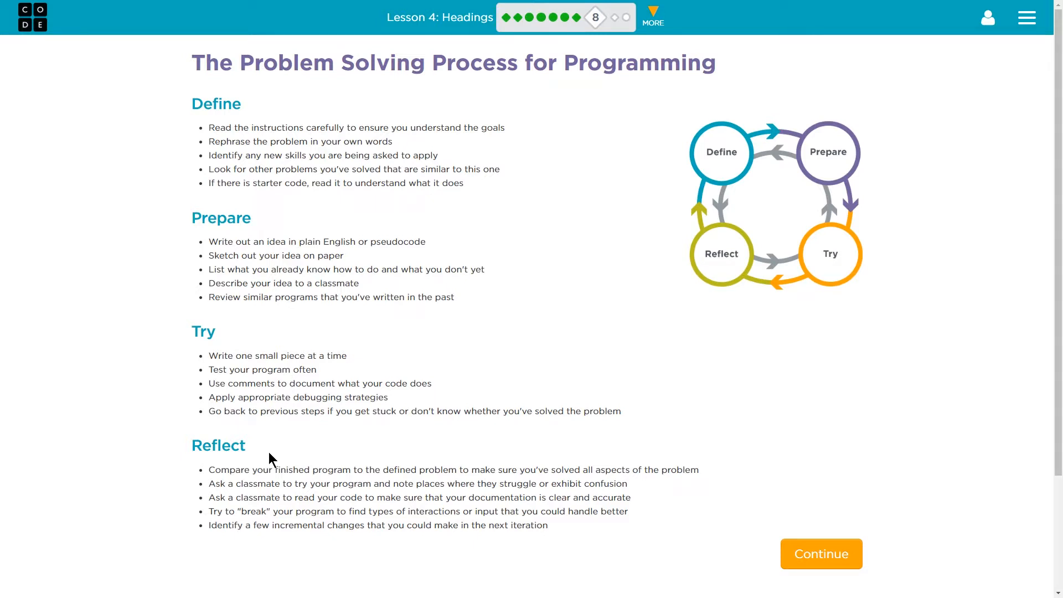
{"action": "mouse_move", "coordinate": [288, 472]}
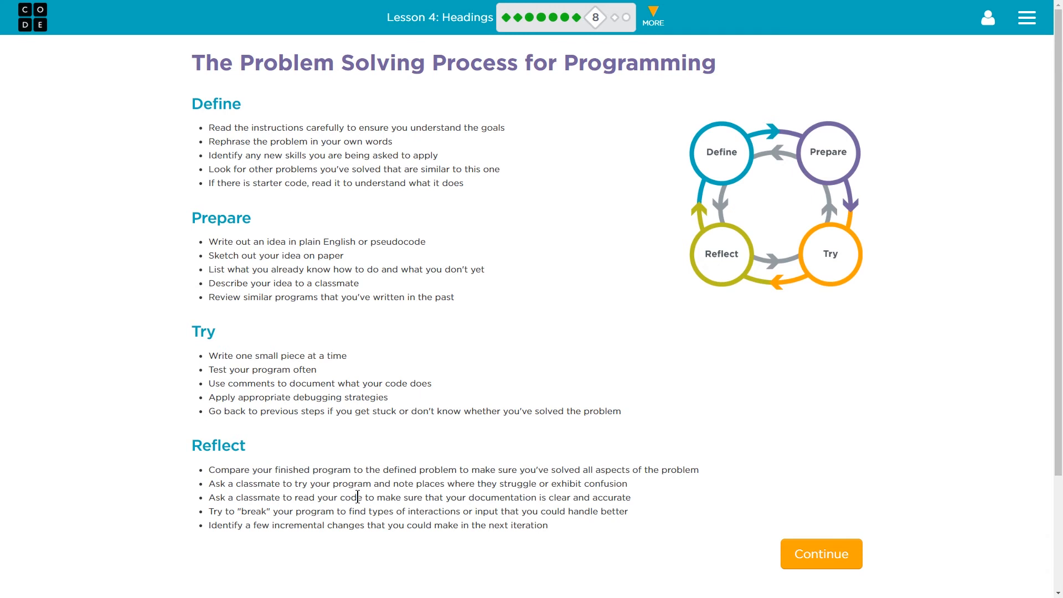
{"action": "mouse_move", "coordinate": [466, 150]}
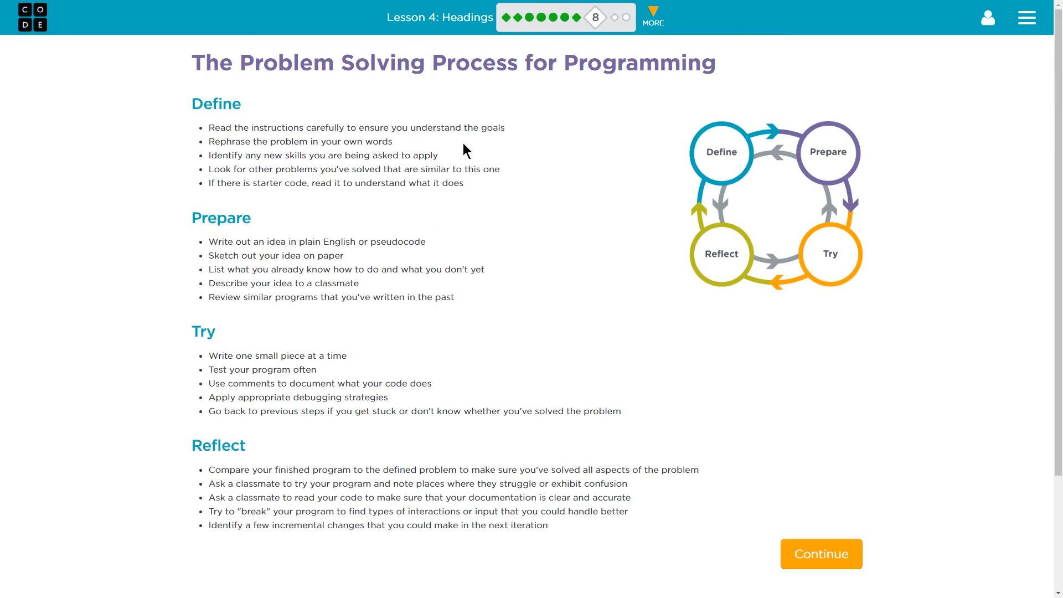